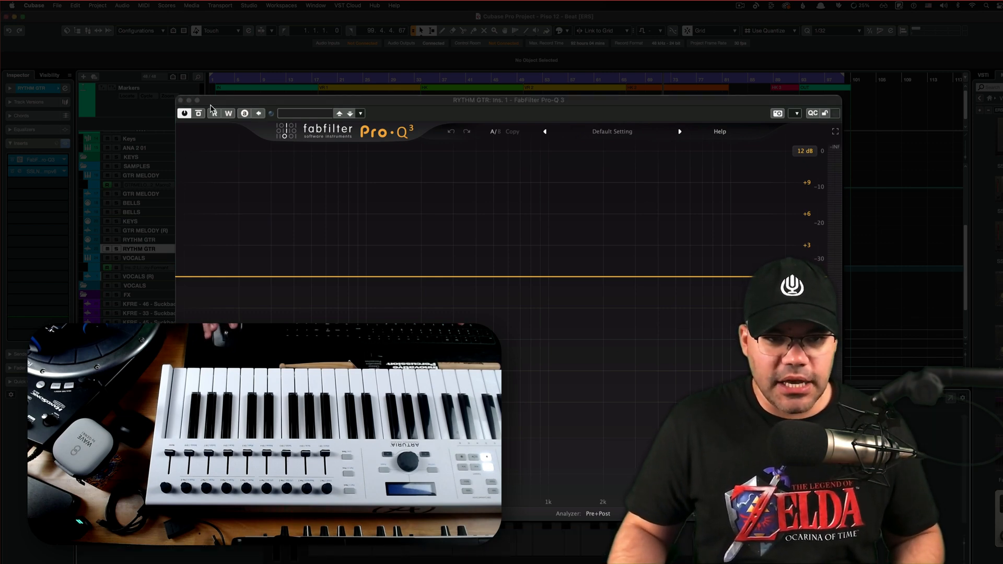
# Close the Pro-Q 3 window to check the KeyLab quick control mapping
pyautogui.click(181, 100)
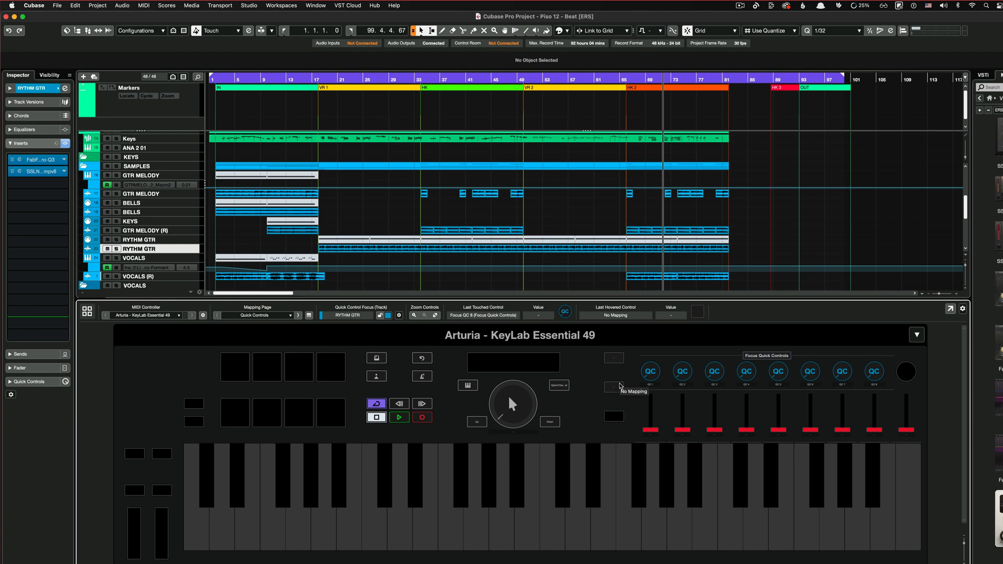
pyautogui.moveTo(666, 305)
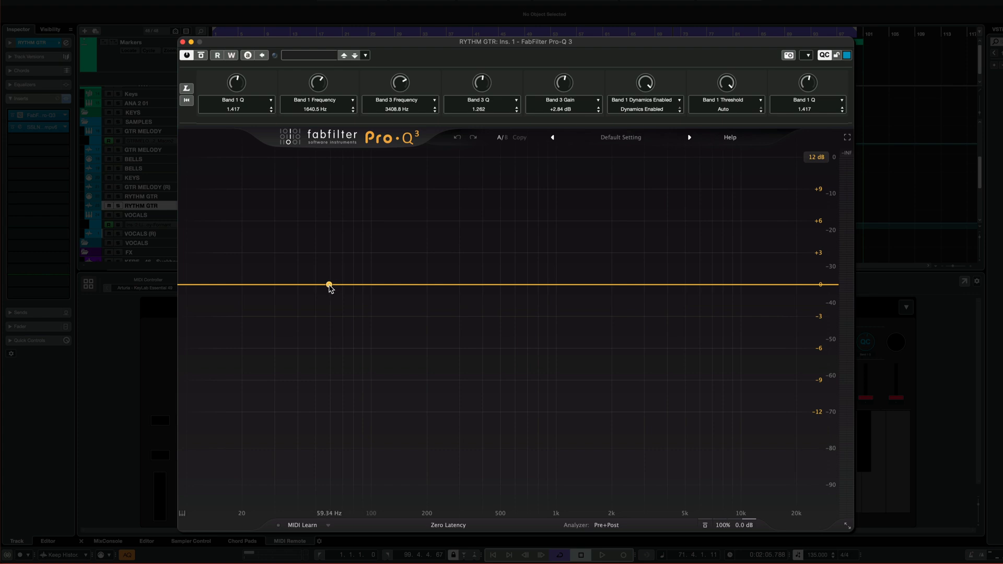
# Add a 55 Hz low cut plus a flat mid bell and high shelf to the RYTHM GTR EQ
pyautogui.click(329, 284)
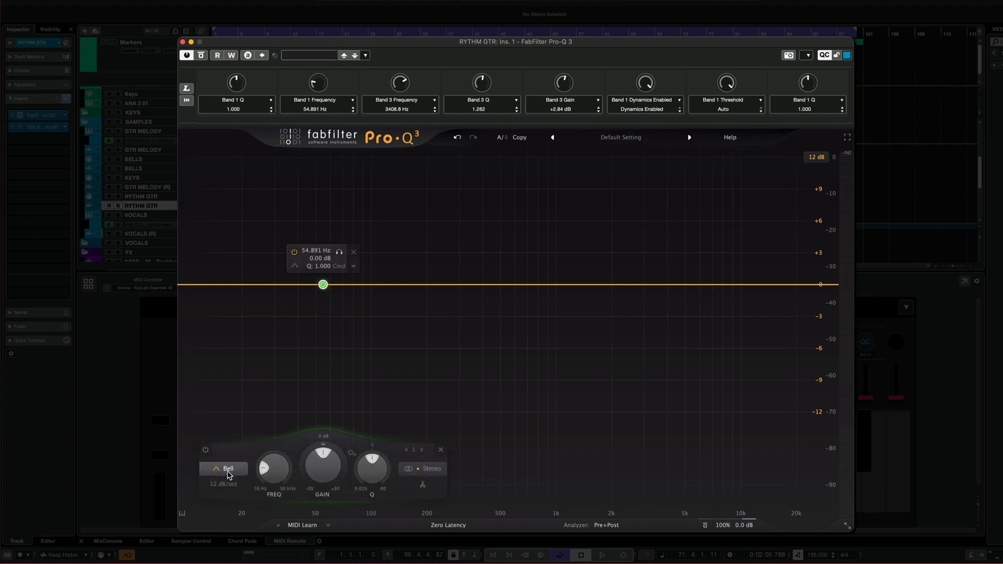
pyautogui.click(223, 469)
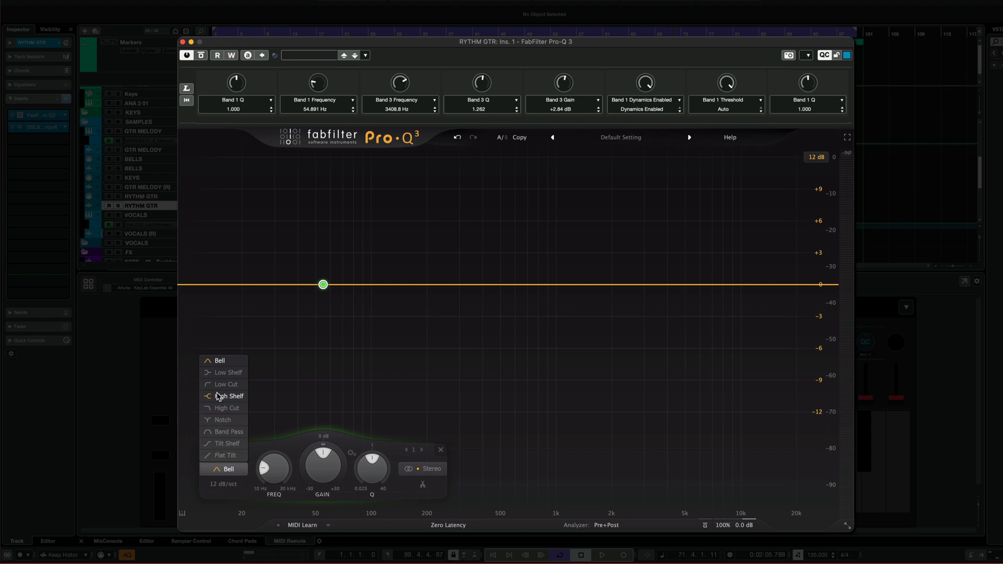
pyautogui.click(226, 384)
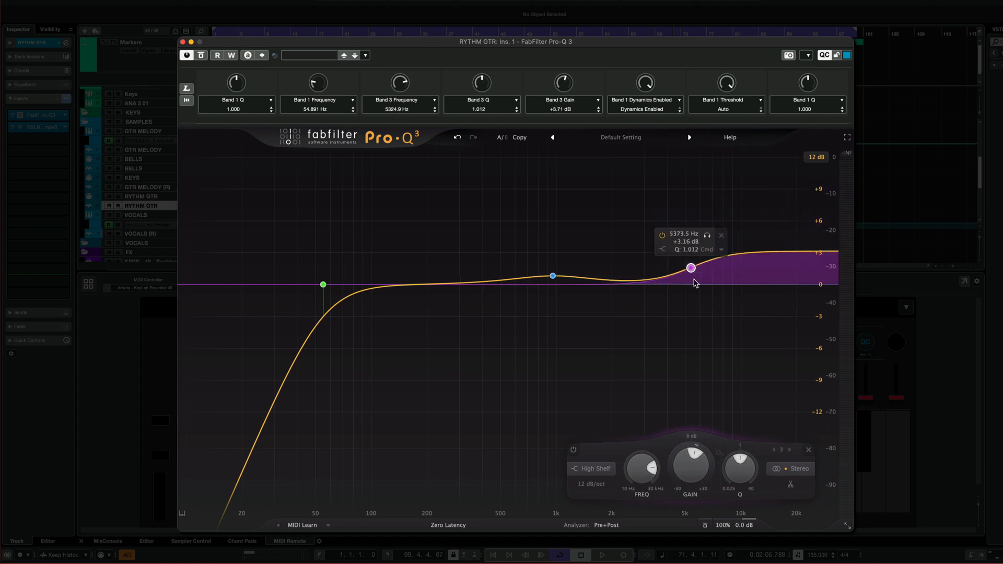
pyautogui.click(551, 275)
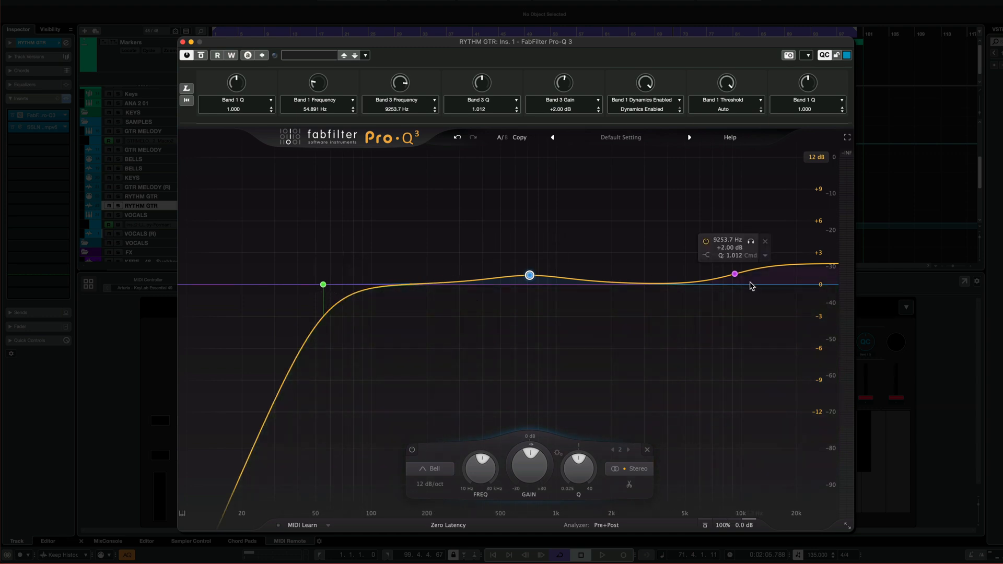
pyautogui.click(323, 284)
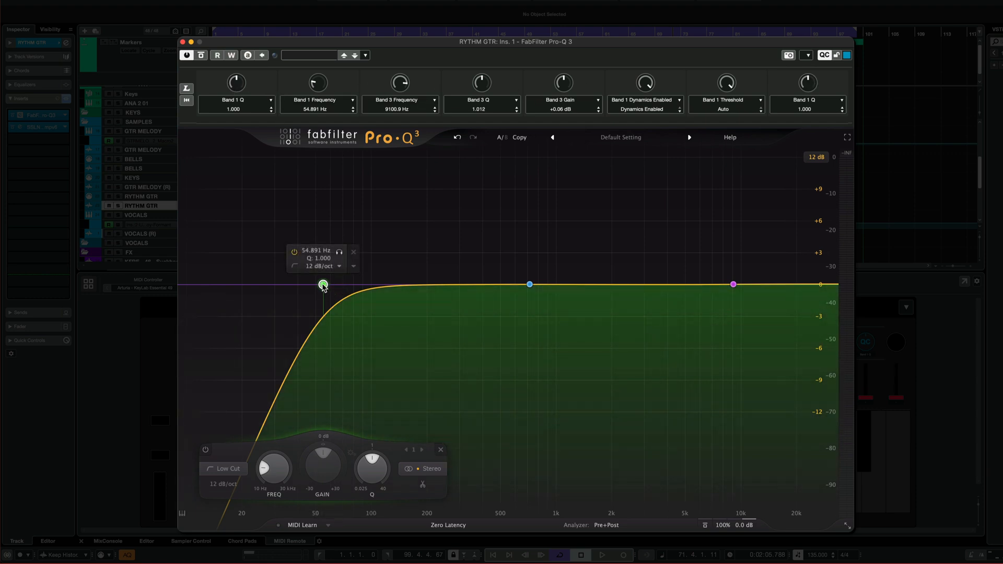
pyautogui.moveTo(214, 94)
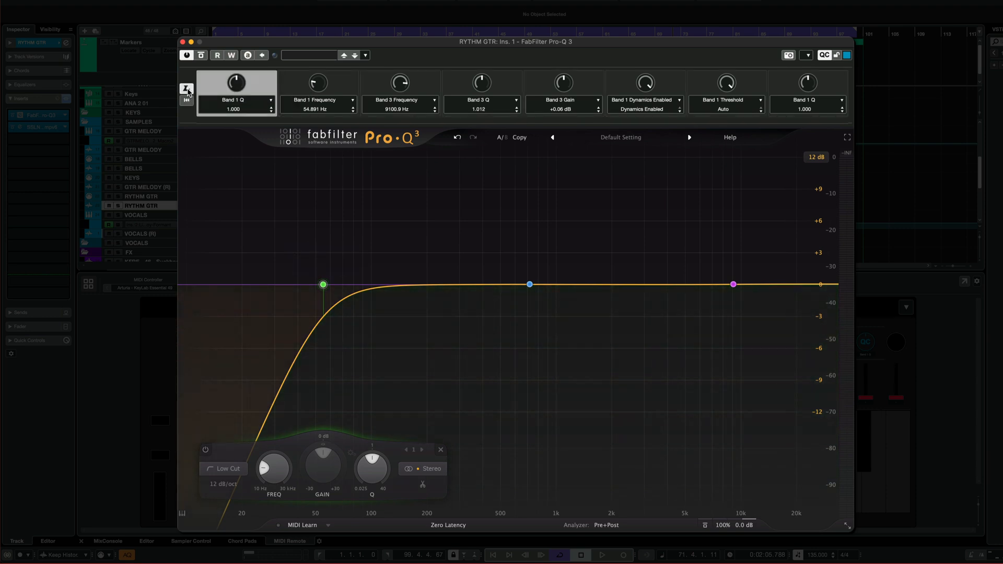
# Assign quick controls 1–5 to low cut frequency/Q and the bell's frequency, Q and gain
pyautogui.click(186, 89)
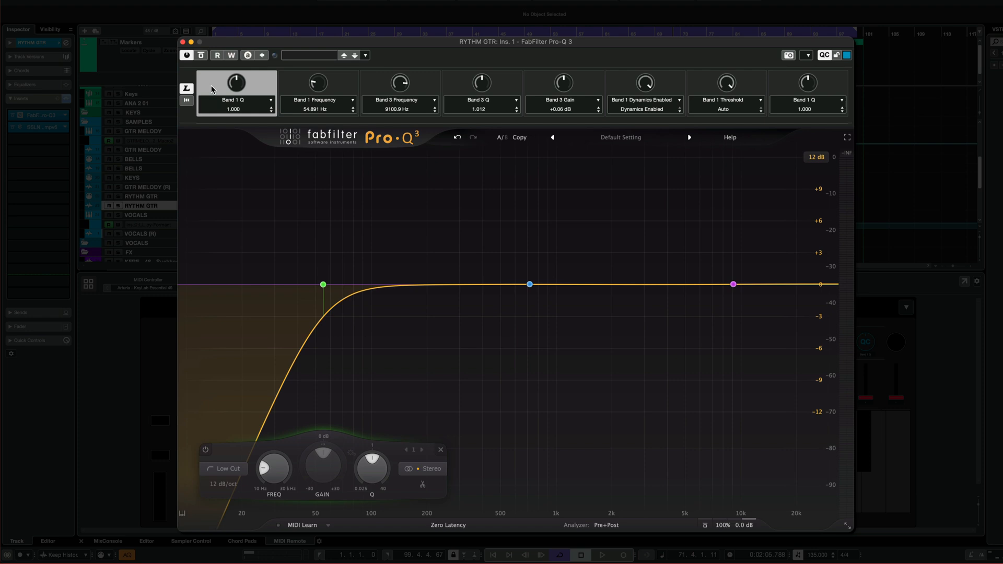
pyautogui.moveTo(273, 469)
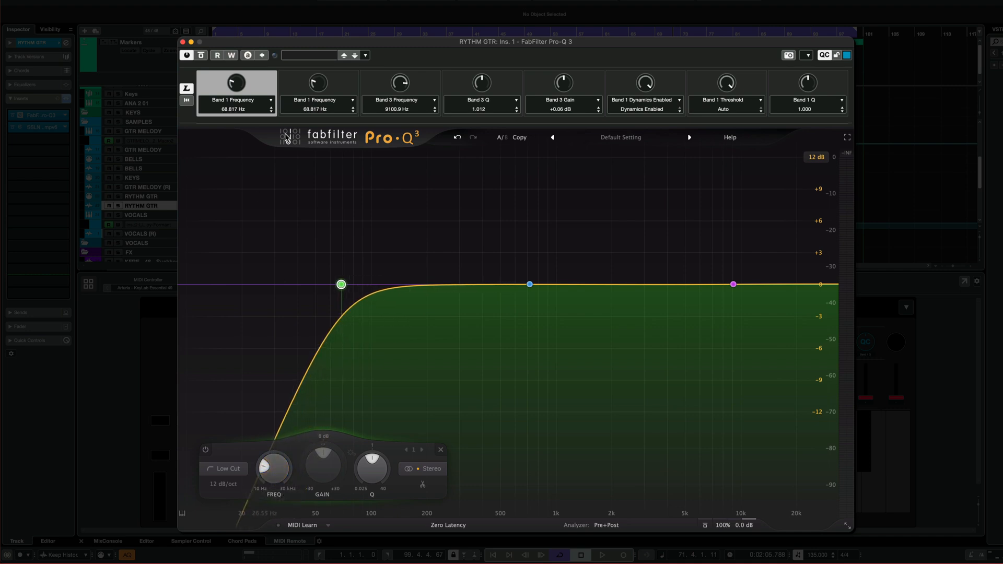
pyautogui.click(318, 82)
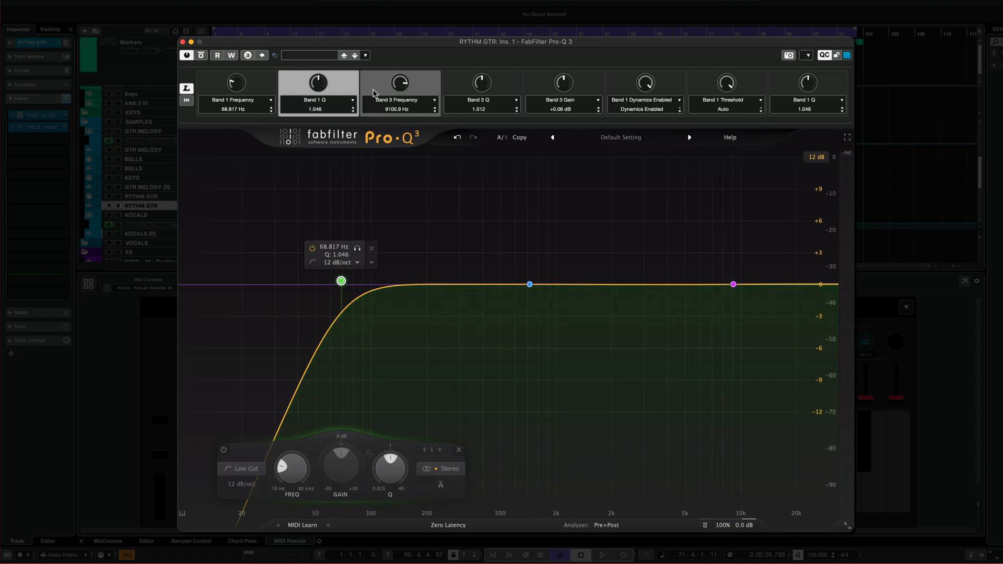
pyautogui.click(529, 284)
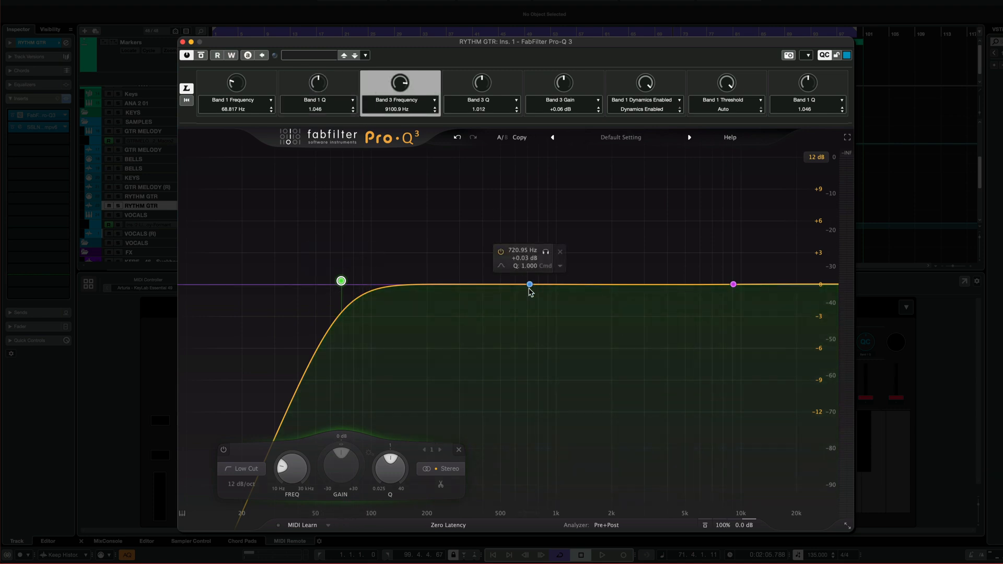
pyautogui.click(528, 284)
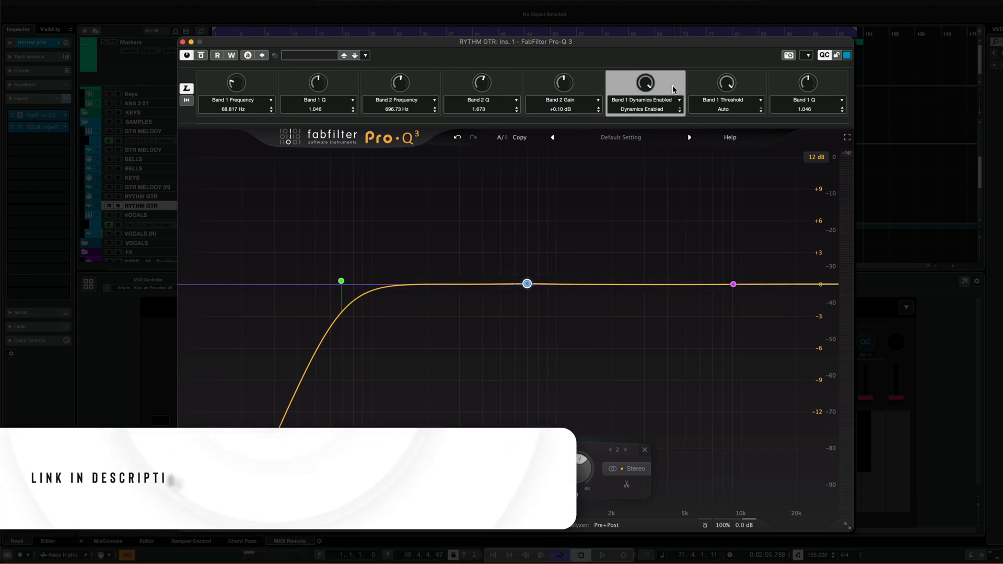
# Assign quick control 6 to the high shelf's frequency
pyautogui.click(734, 284)
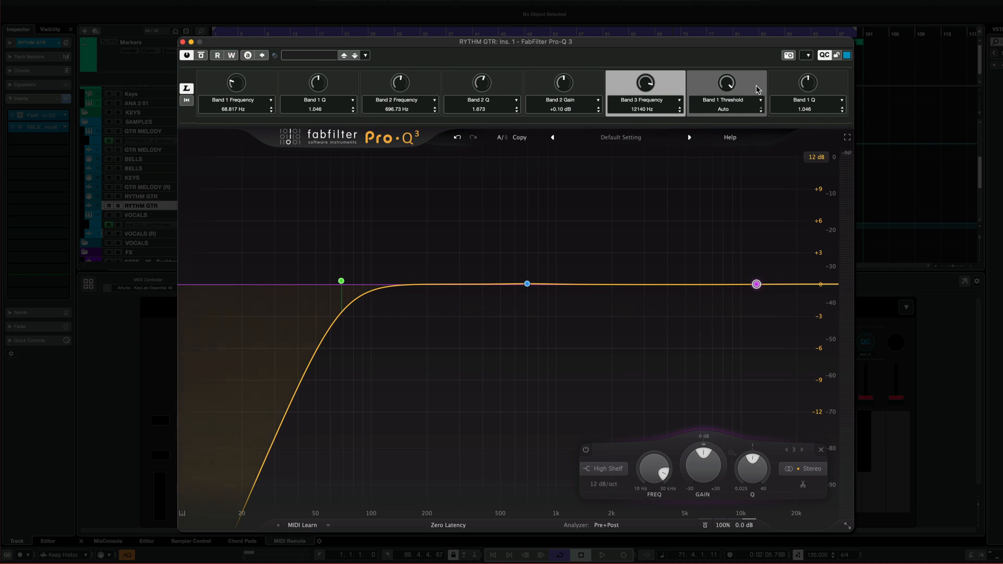
pyautogui.click(757, 284)
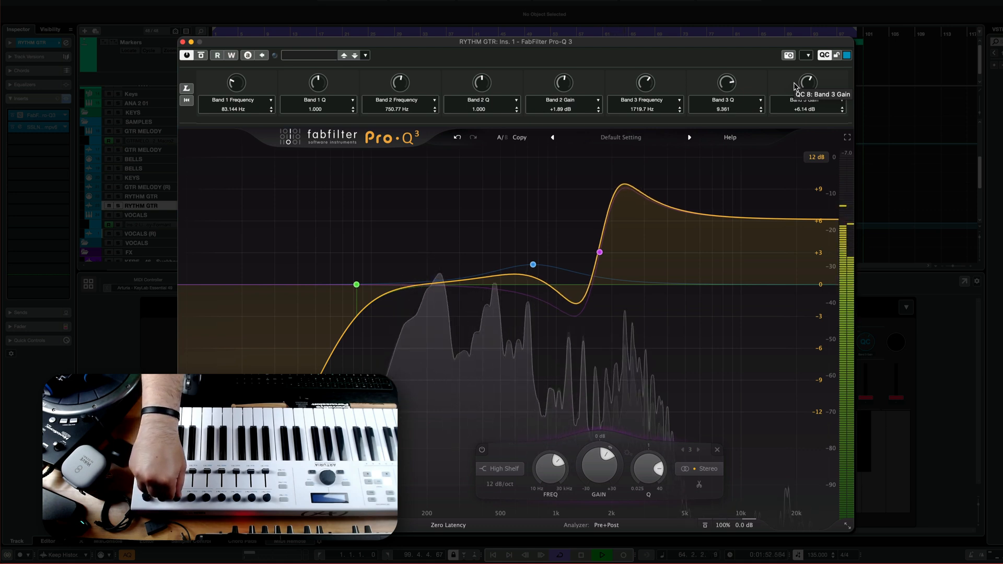
# Give the high shelf dynamic range and restrict it to the side channel
pyautogui.click(600, 252)
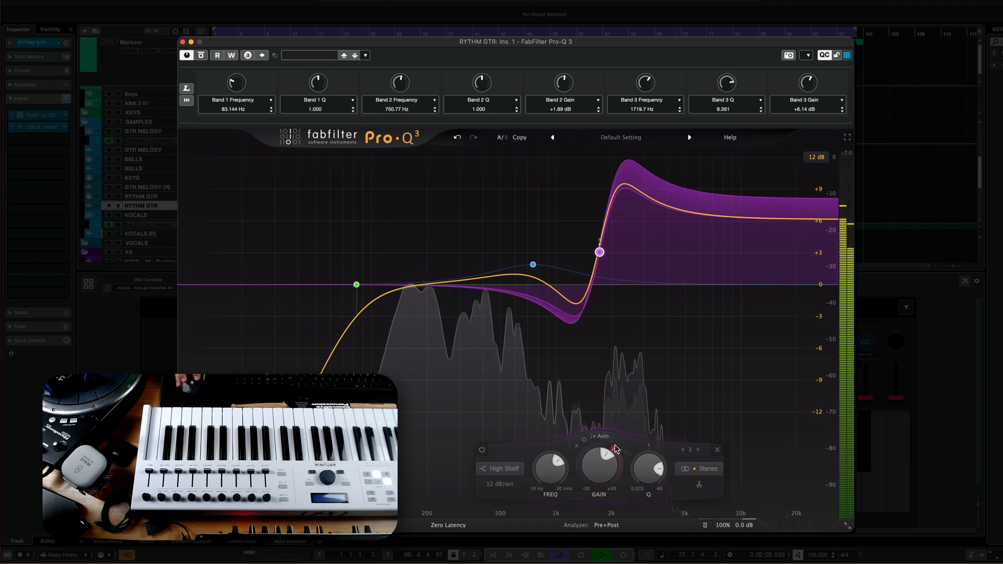
pyautogui.rightClick(600, 252)
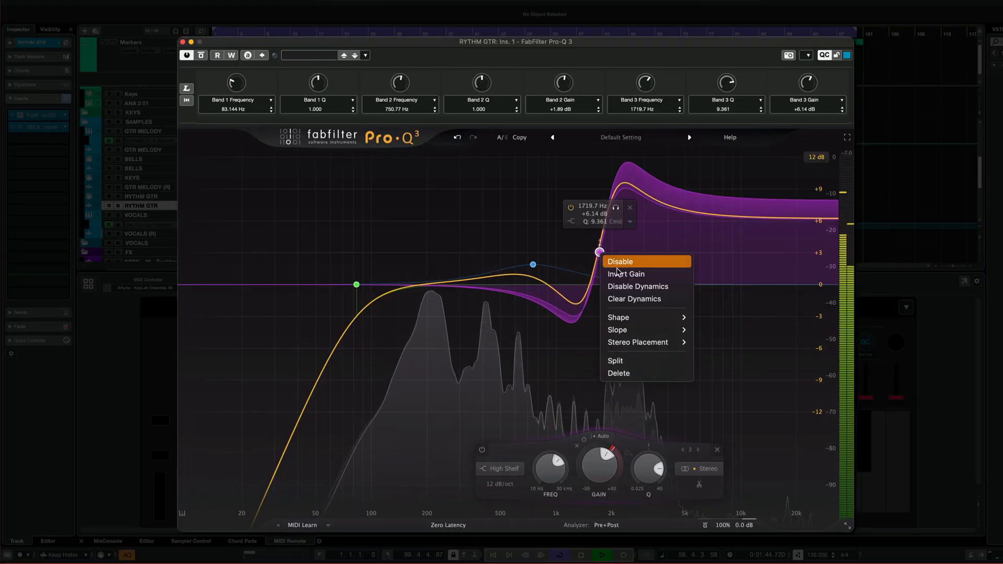
pyautogui.moveTo(643, 343)
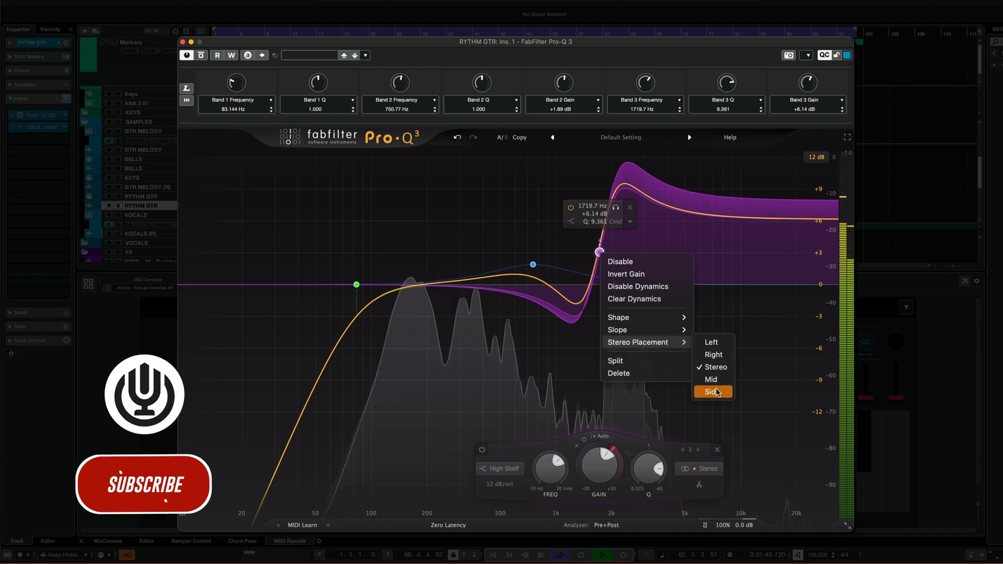
pyautogui.click(708, 392)
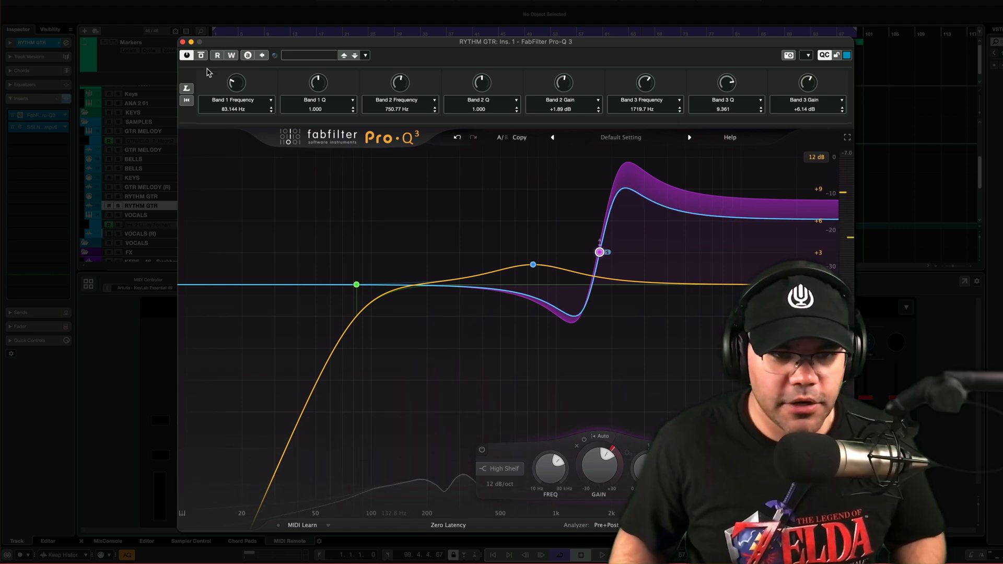
# Bypass the EQ to compare, then switch it back on
pyautogui.click(201, 55)
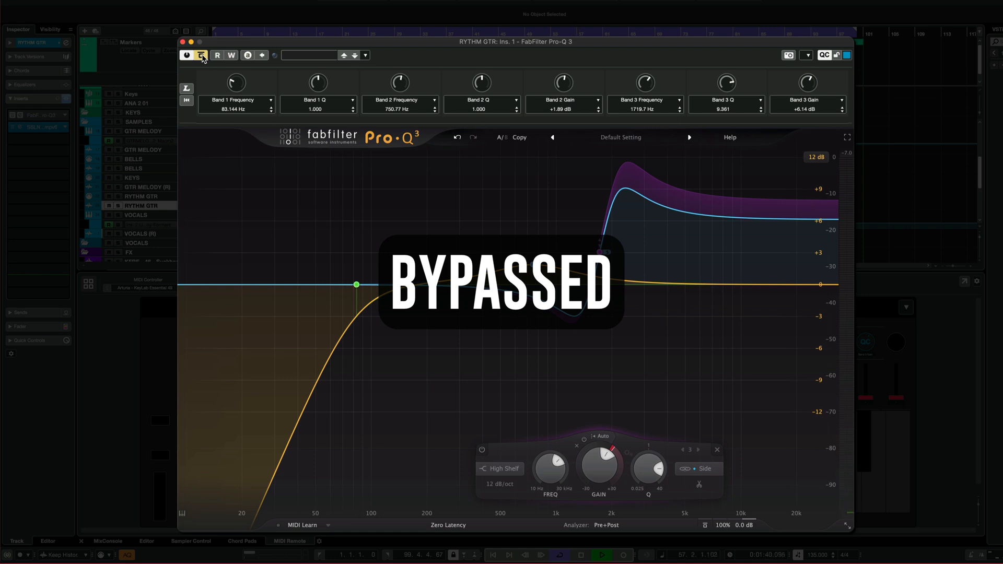
pyautogui.click(201, 56)
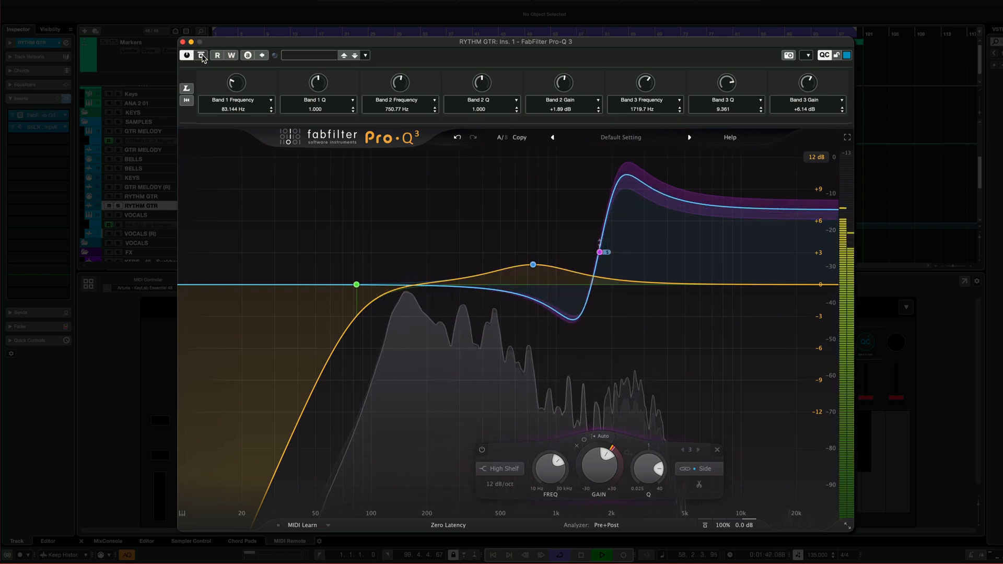